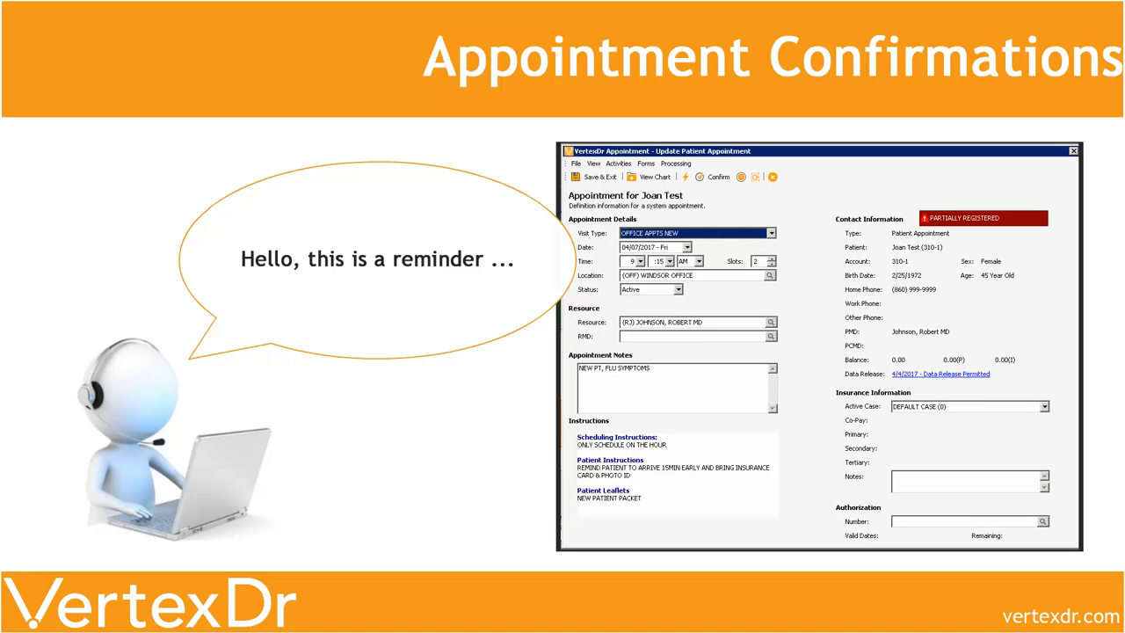
- Advance past the title slide to Dr. Robert Johnson's appointment schedule
{"action": "left_click", "coordinate": [717, 176]}
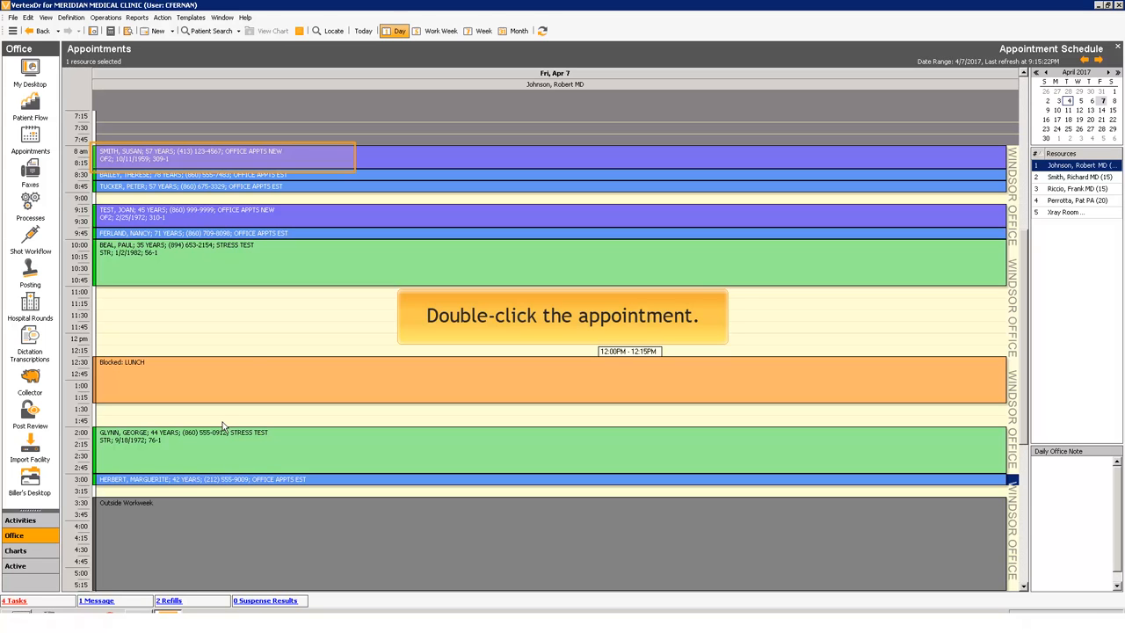
{"action": "double_click", "coordinate": [220, 154]}
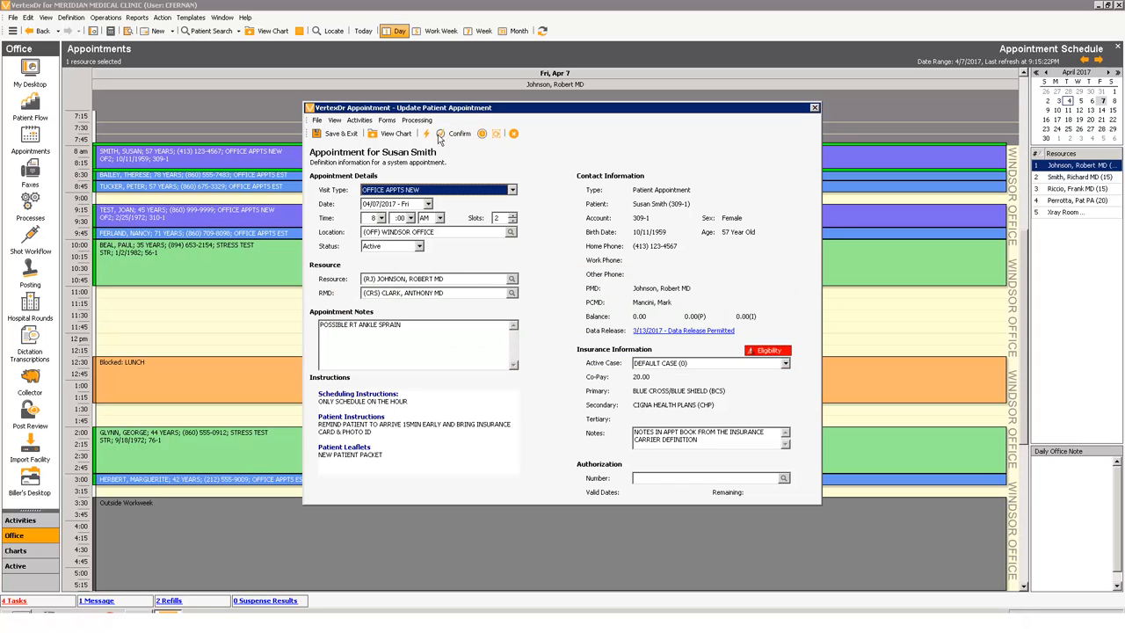
{"action": "left_click", "coordinate": [455, 134]}
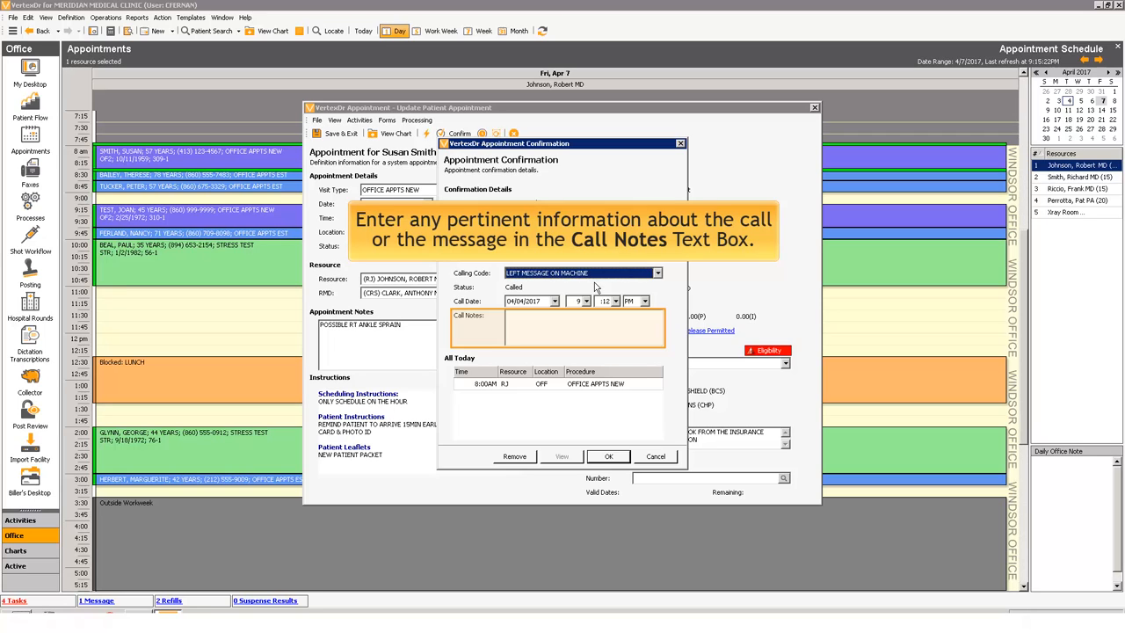
- Record call notes 'left voicemail on cell phone' and save the appointment as Called, returning to the schedule
{"action": "left_click", "coordinate": [562, 331]}
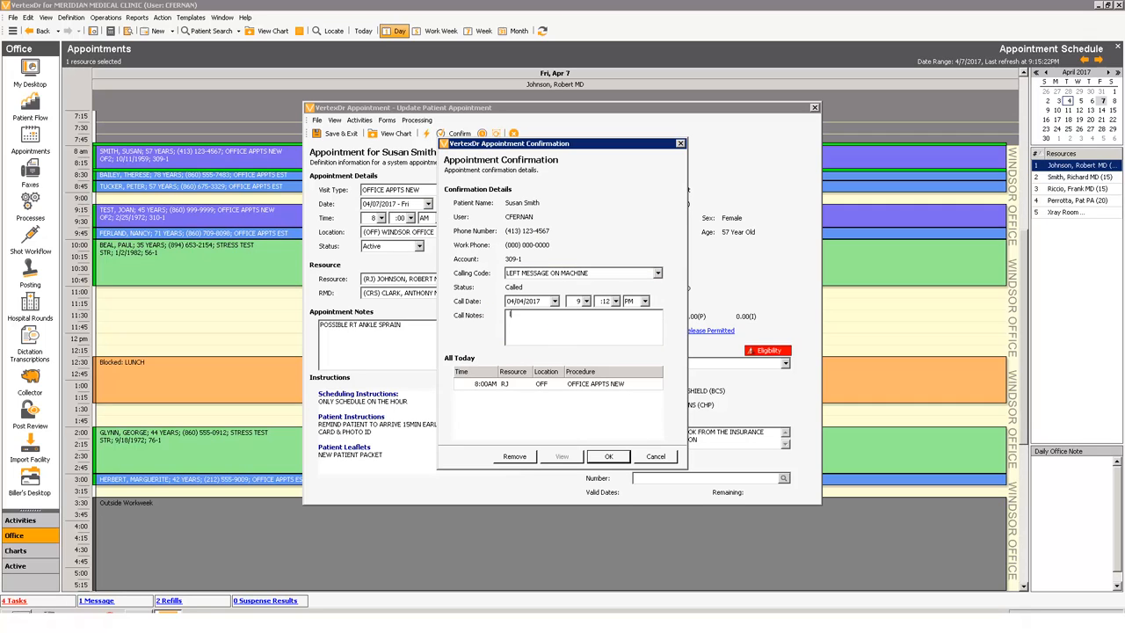
{"action": "type", "text": "left voicemail"}
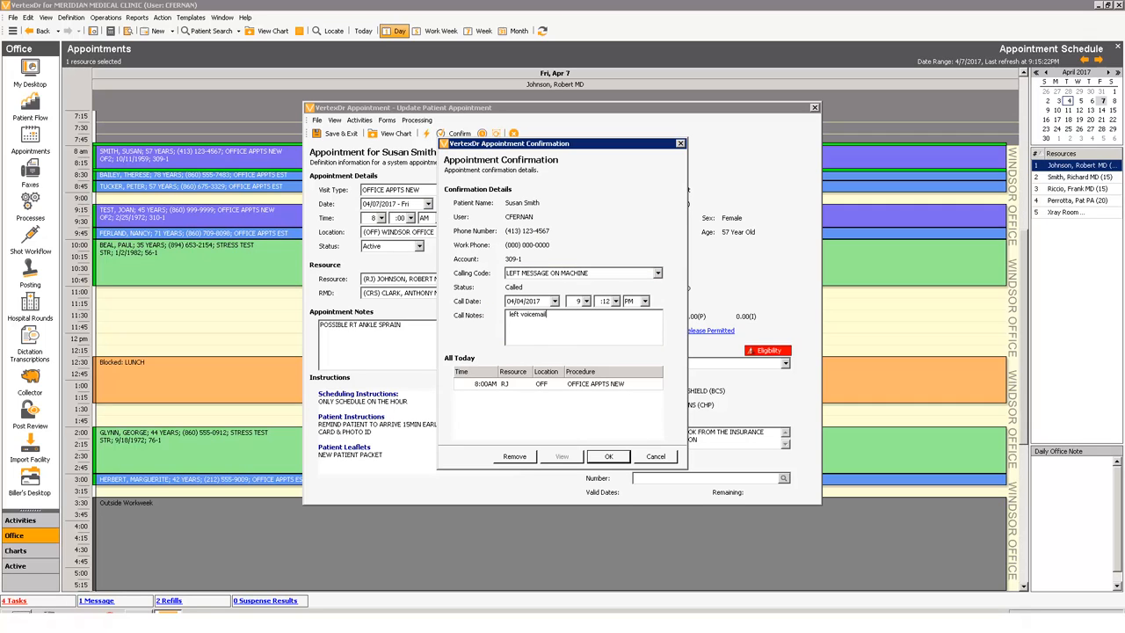
{"action": "type", "text": "on cell phone"}
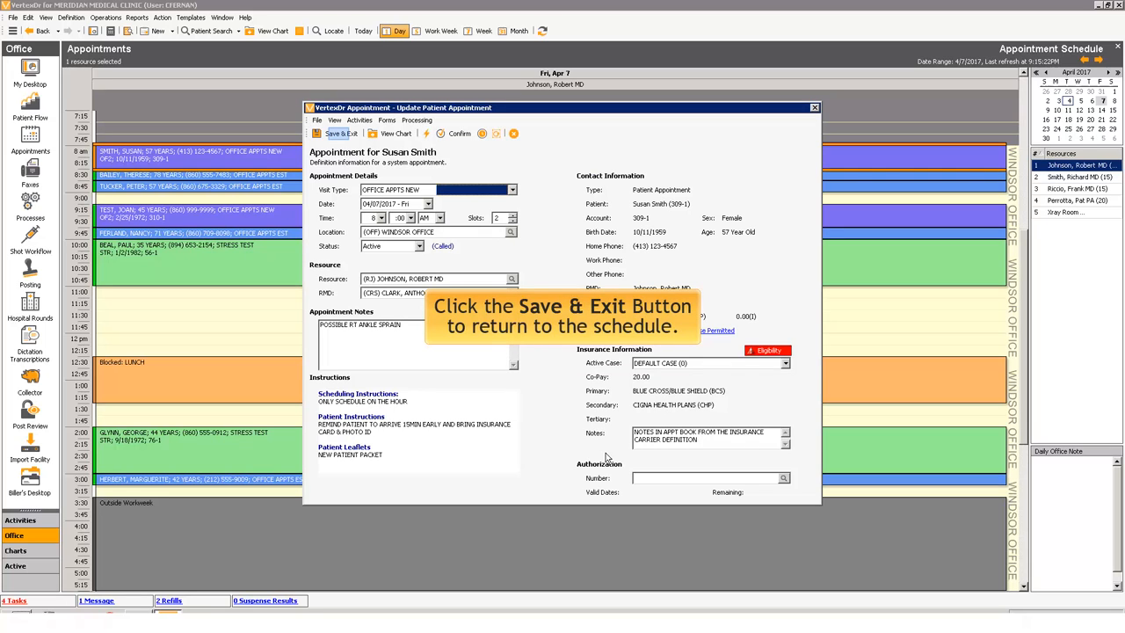
{"action": "left_click", "coordinate": [341, 134]}
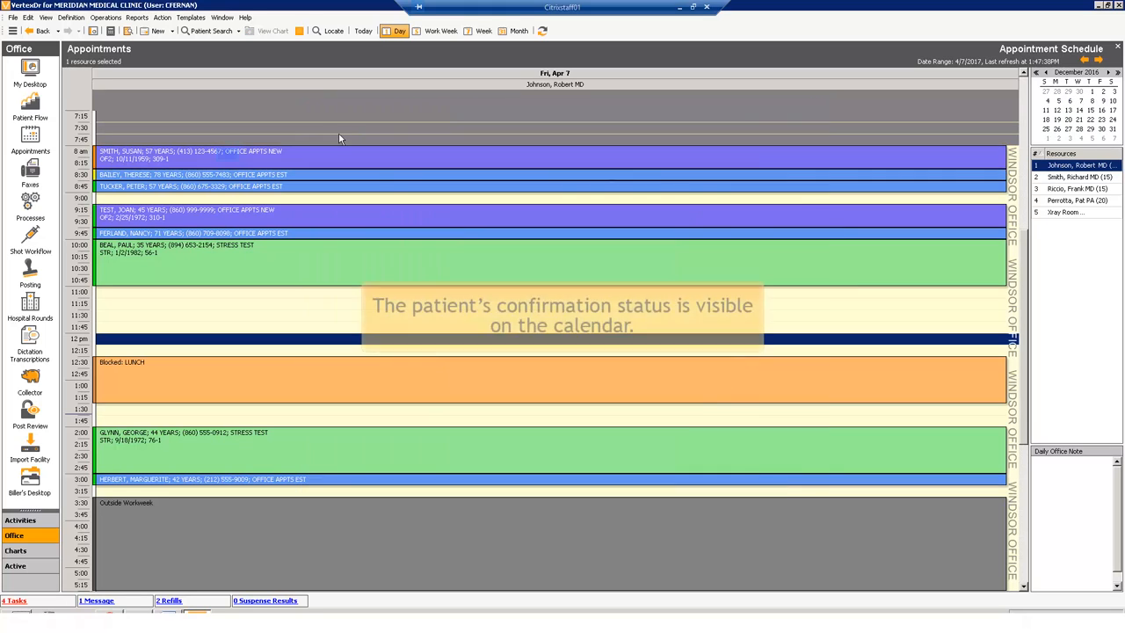